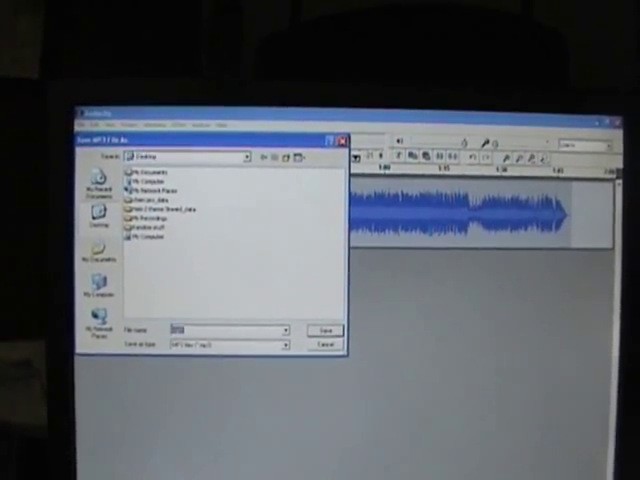
Save the recorded clip as a WAV file in the chosen destination folder
click(324, 330)
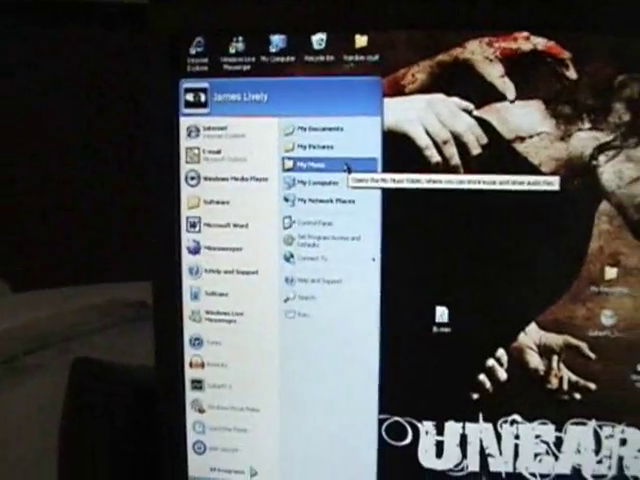
Browse My Music into the iTunes Music folder and locate the test recording files
click(312, 158)
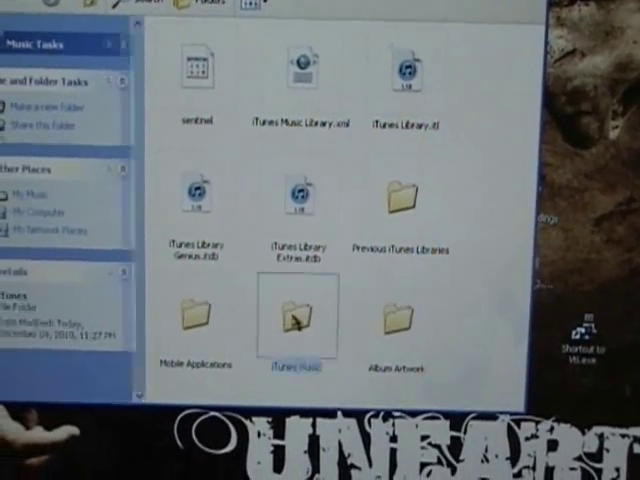
double_click(296, 316)
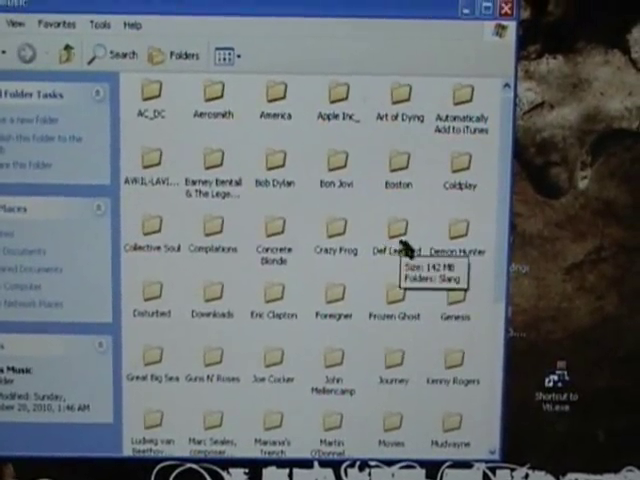
scroll(down, 3)
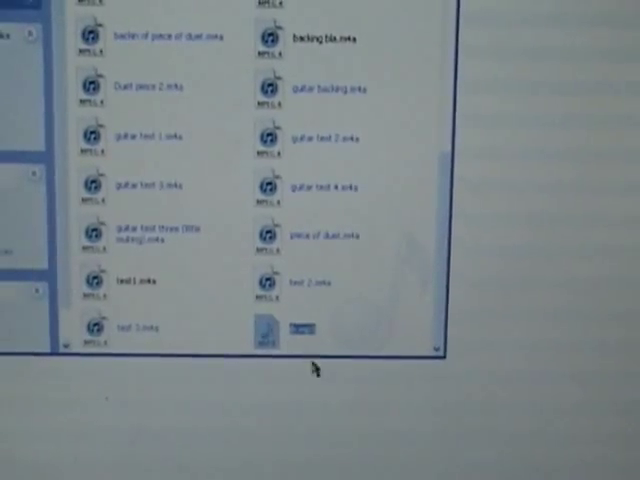
scroll(up, 3)
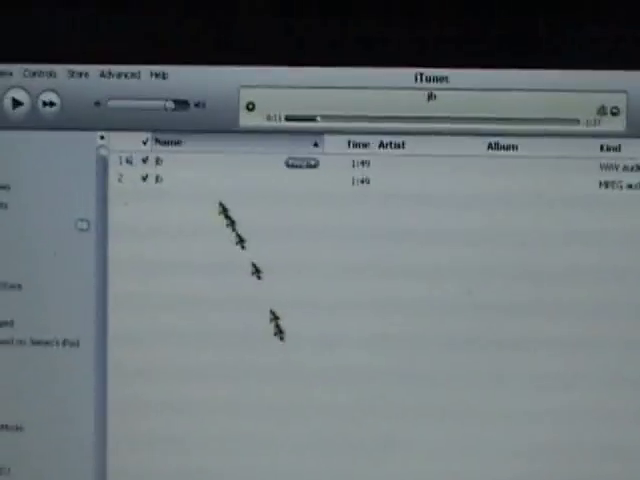
Inspect the WAV track's Get Info summary confirming it is a WAV audio file
click(150, 100)
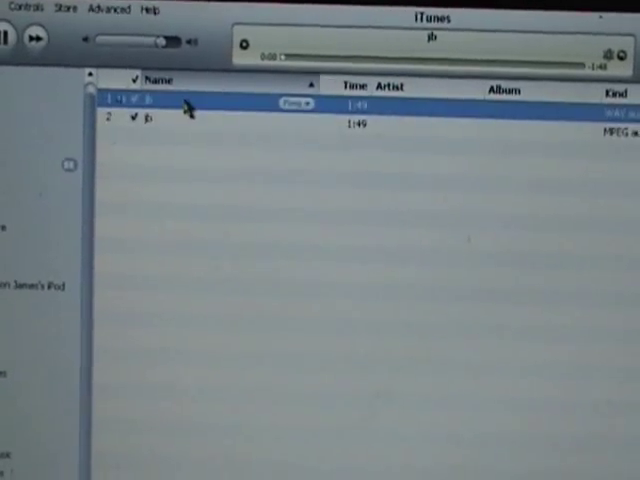
double_click(150, 100)
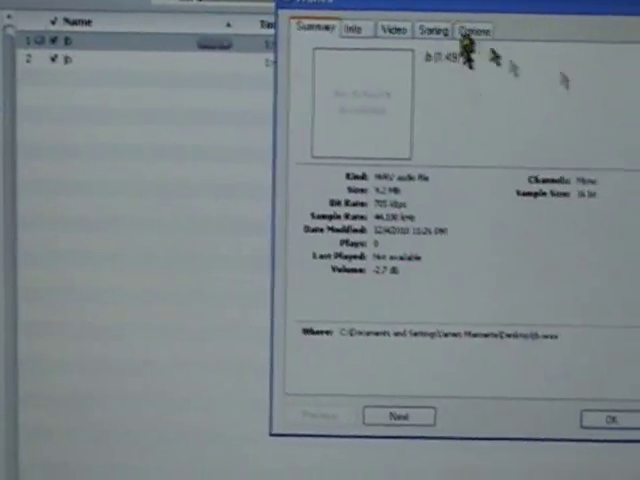
right_click(60, 88)
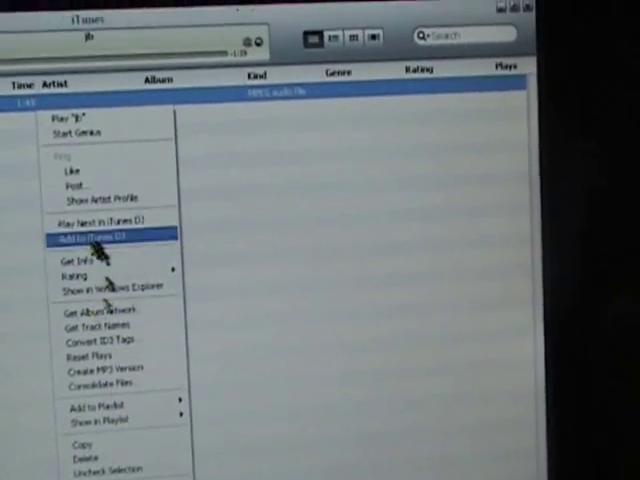
Show the Get Info window for the MPEG audio version of the track
click(68, 260)
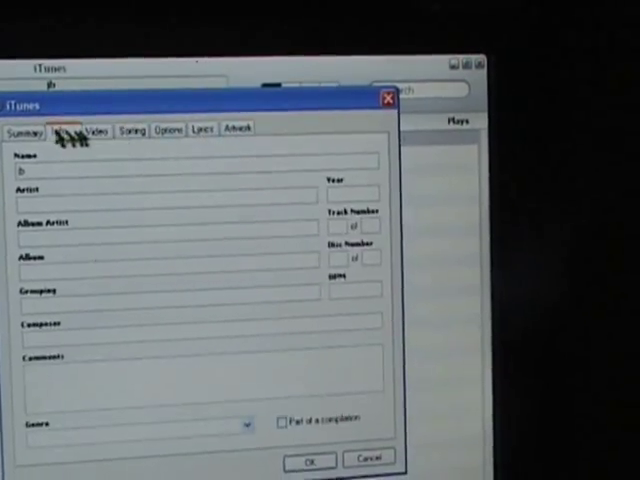